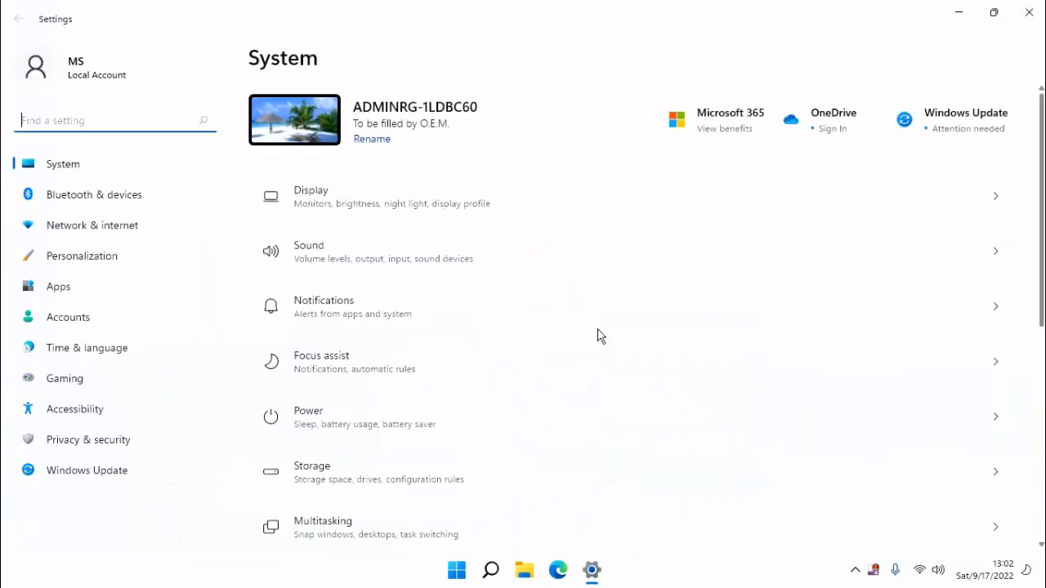
- Go to Apps in the Settings sidebar to list the installed apps
left_click(58, 287)
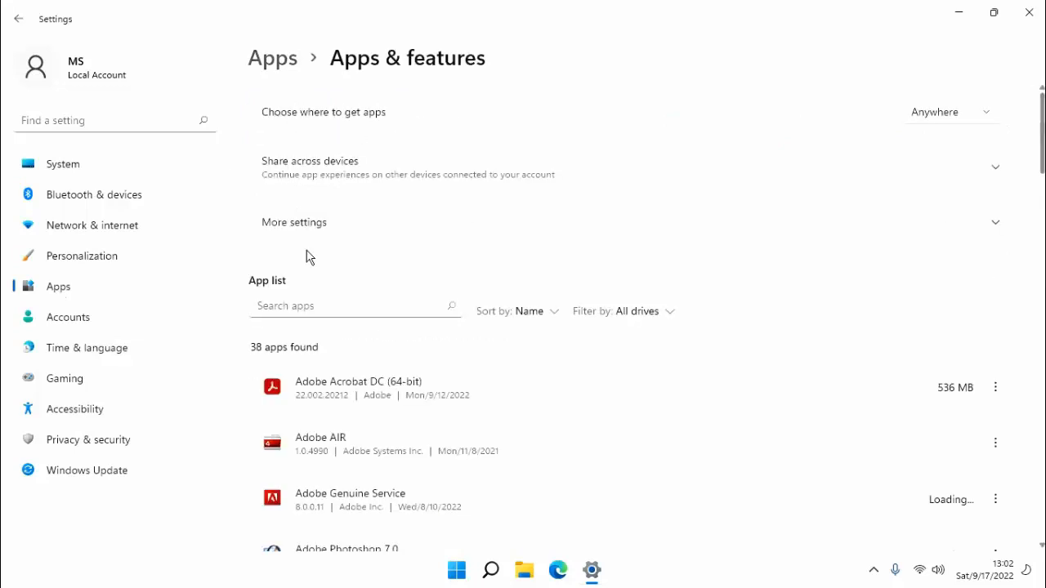
- Filter the installed apps list by searching 'Microsoft ph'
left_click(355, 306)
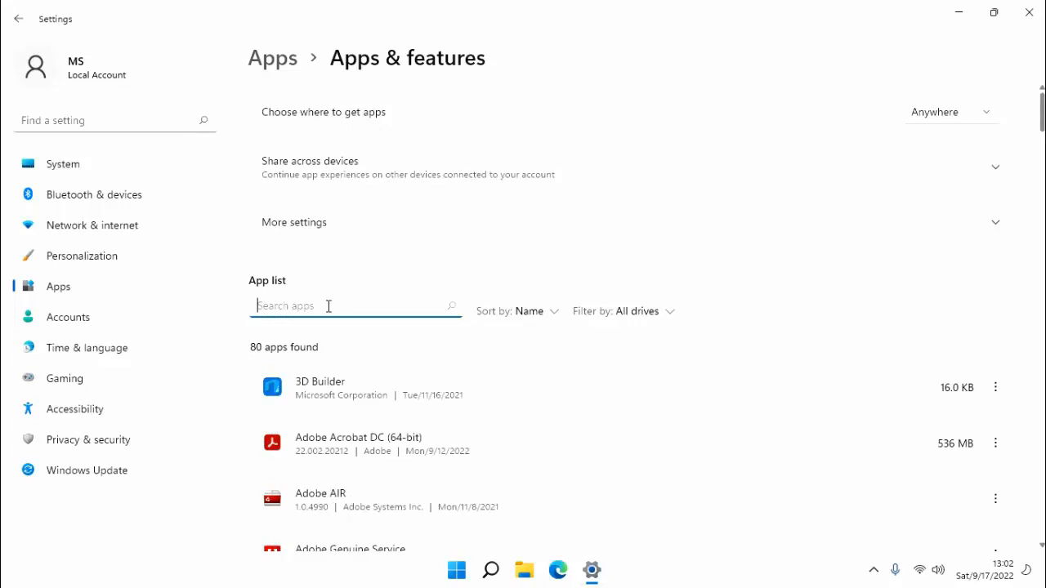
type("mi")
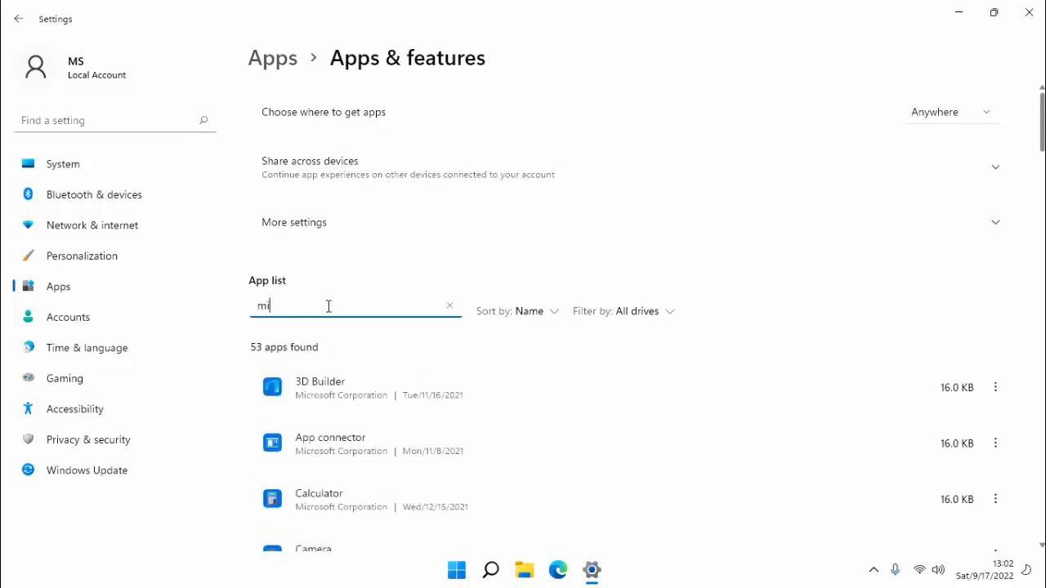
type("Microsoft ph")
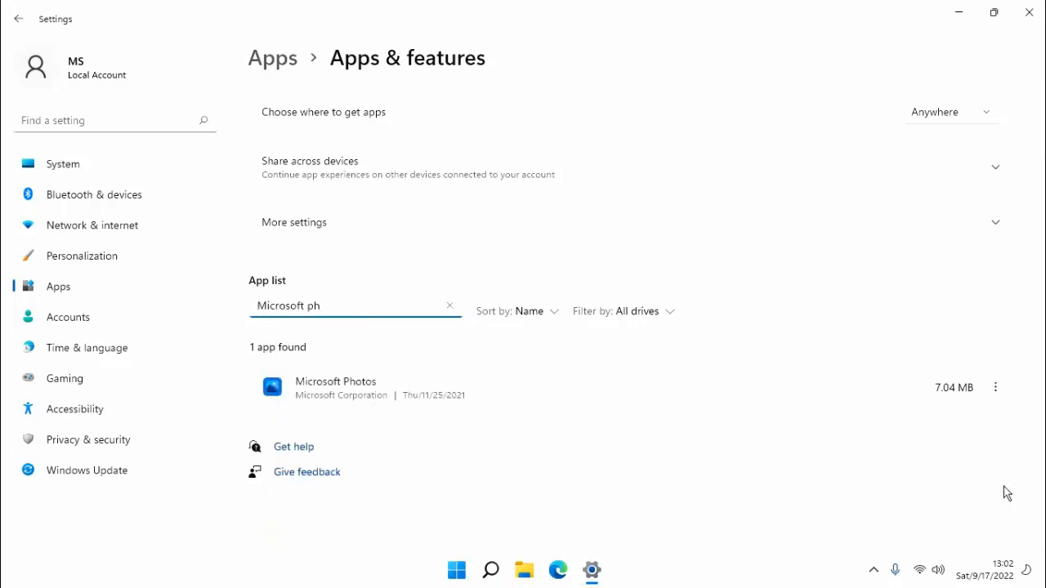
- Open Microsoft Photos' advanced options and scroll down to the Reset section
left_click(995, 387)
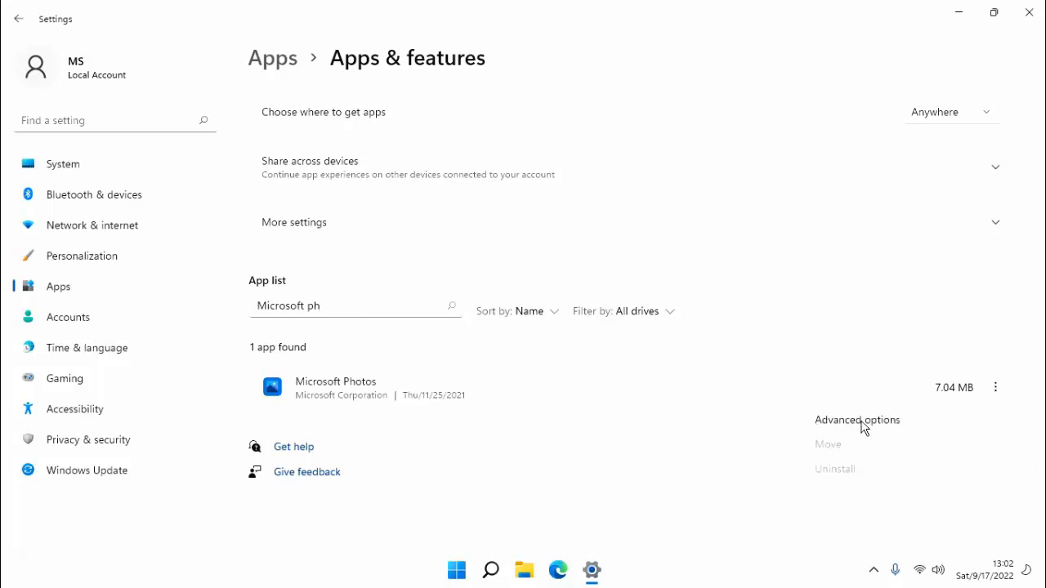
left_click(857, 419)
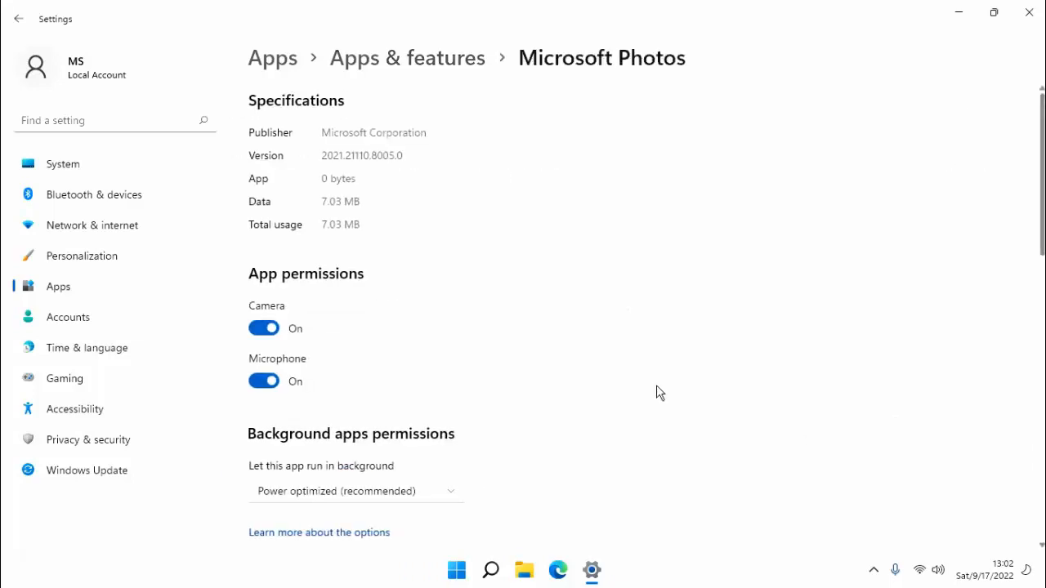
scroll("down", 3)
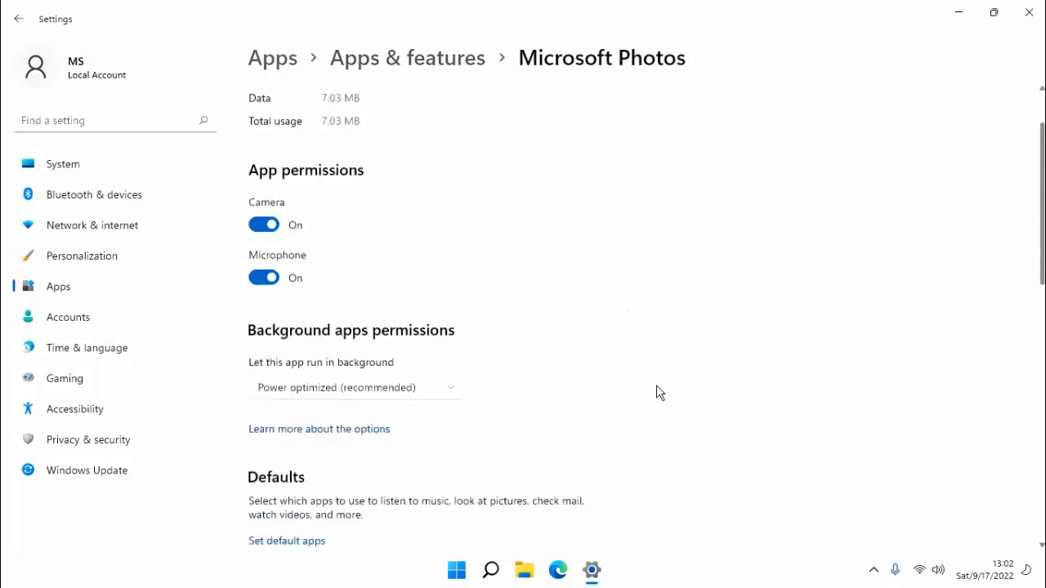
scroll("down", 3)
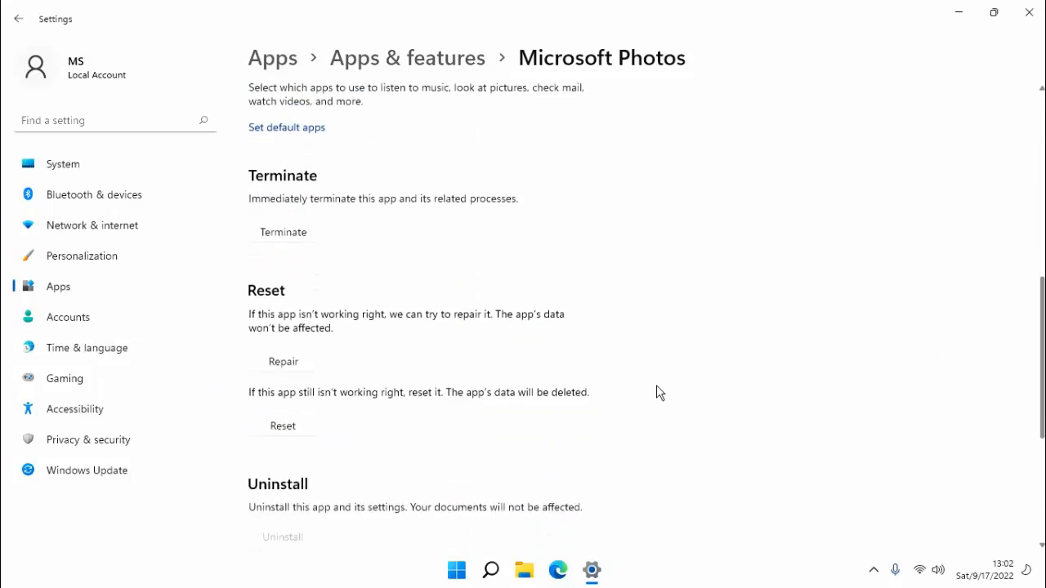
- Repair Microsoft Photos from its advanced options page
left_click(282, 361)
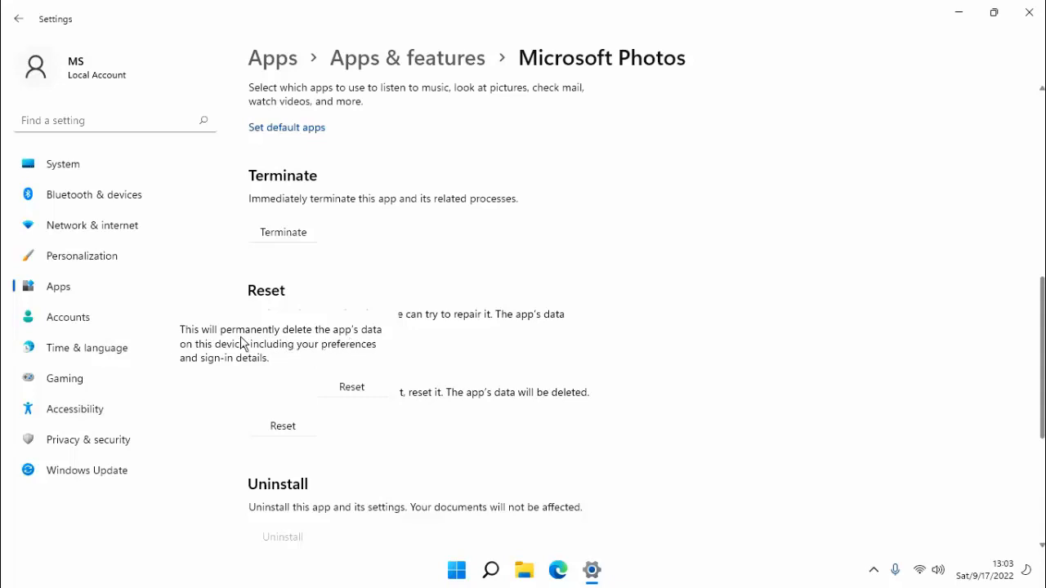
mouse_move(309, 361)
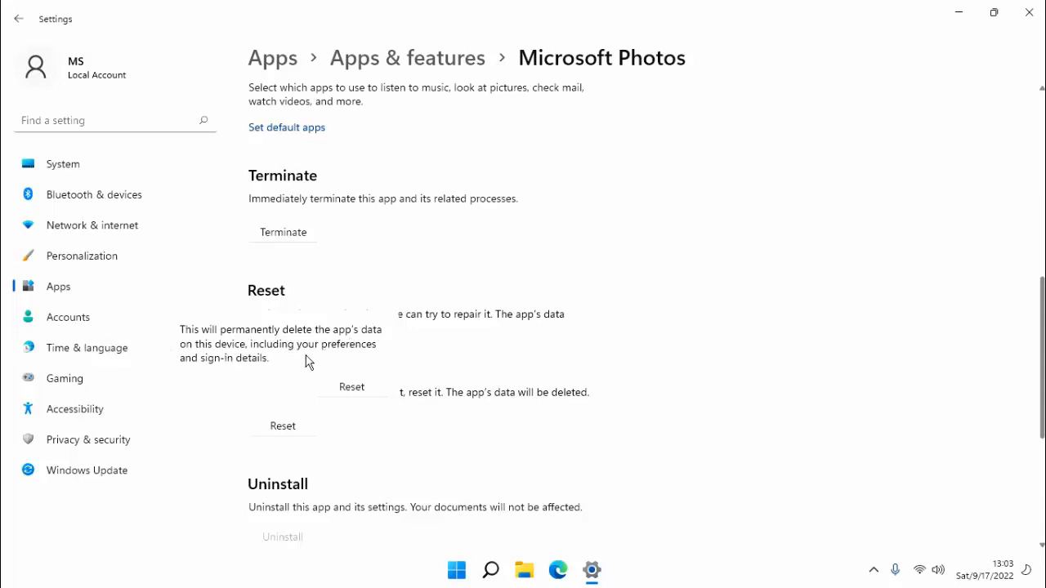
mouse_move(443, 434)
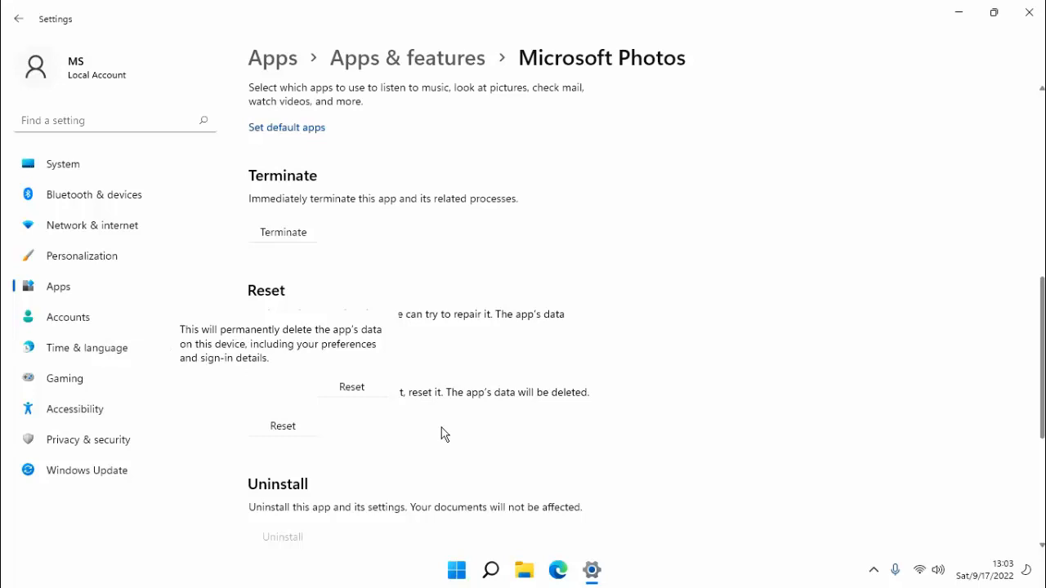
mouse_move(635, 404)
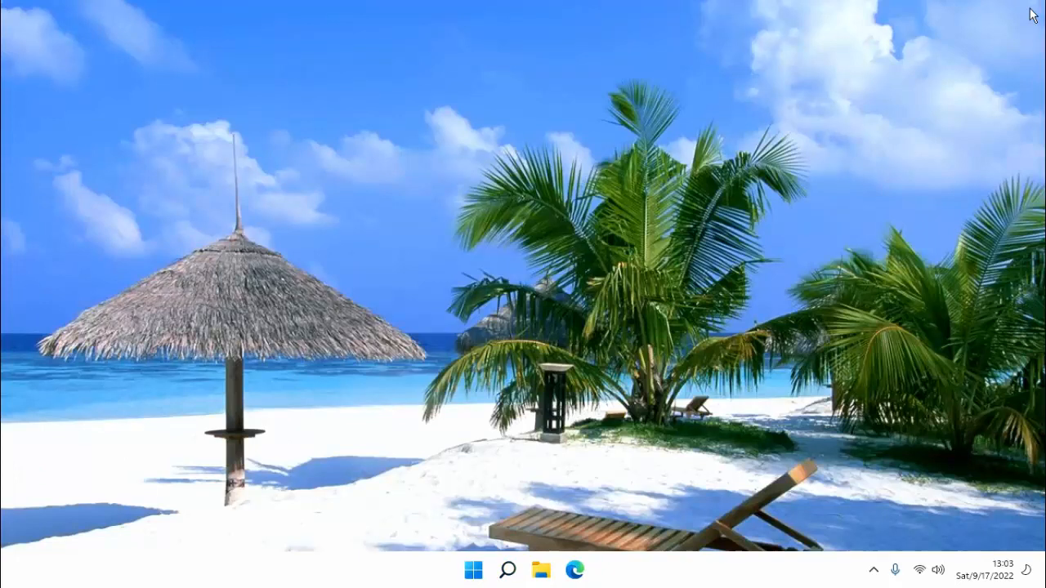
type("micro")
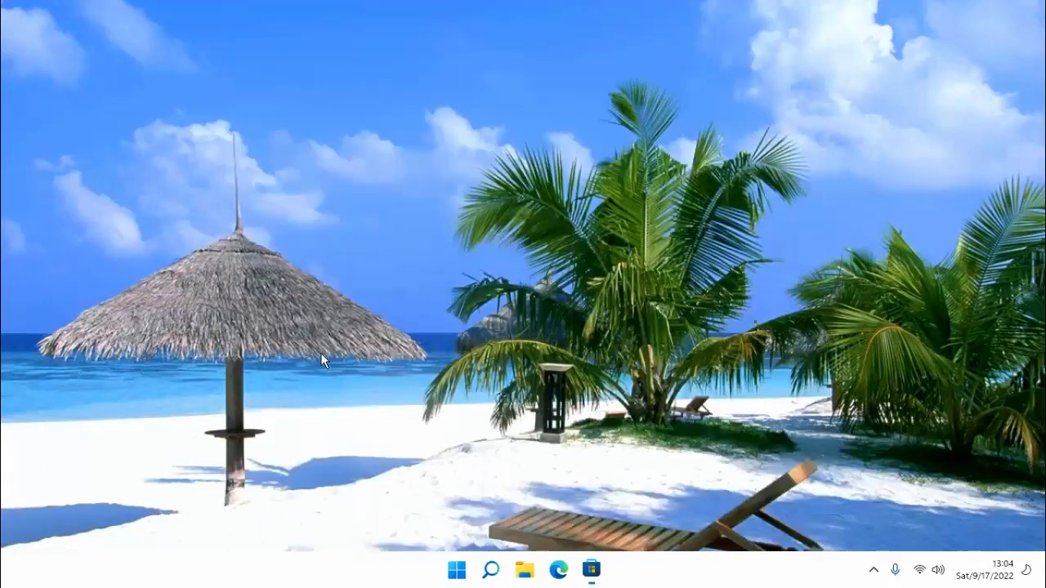
left_click(590, 570)
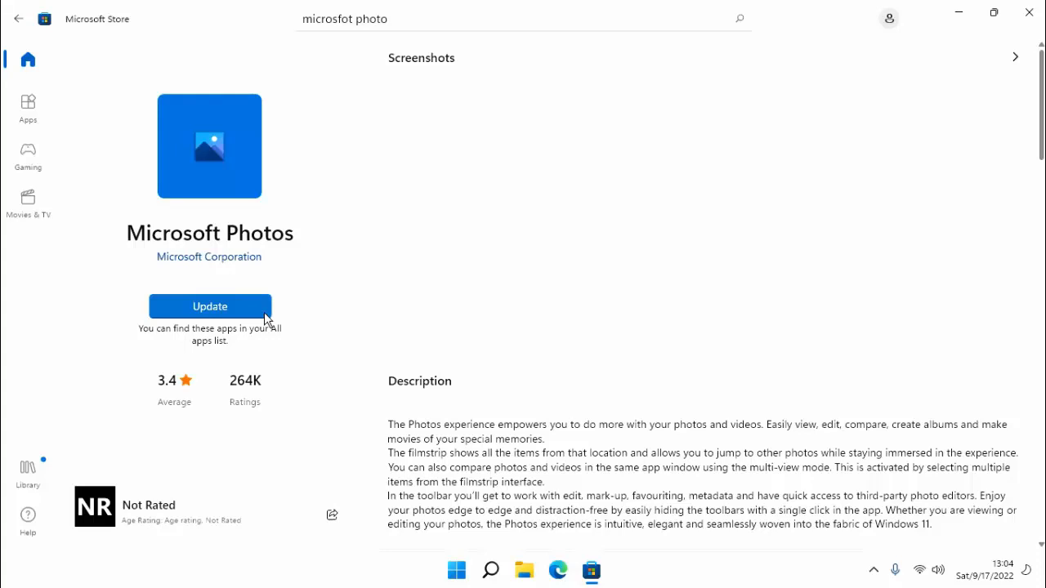
mouse_move(1029, 12)
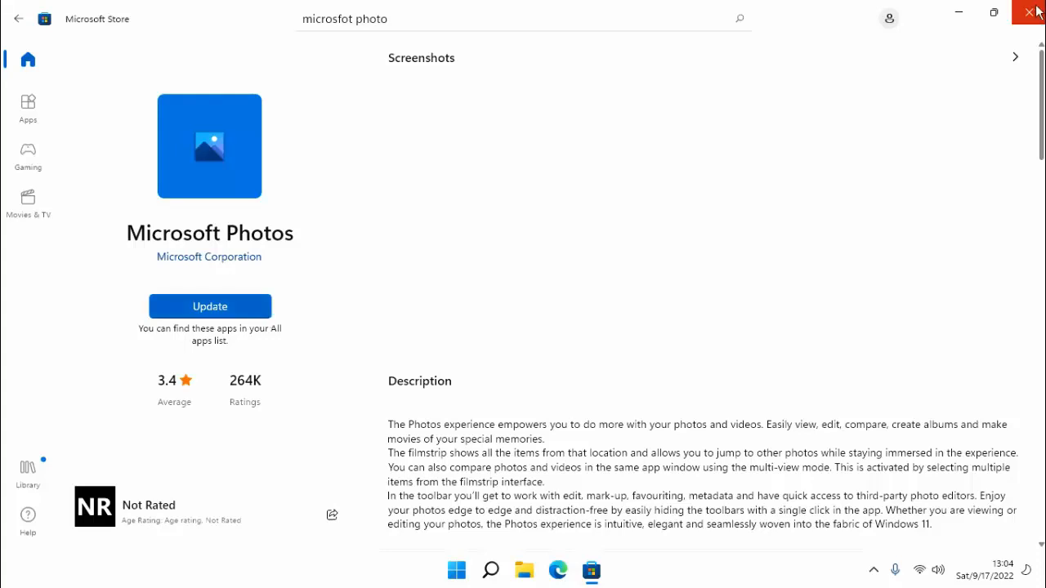
left_click(1034, 15)
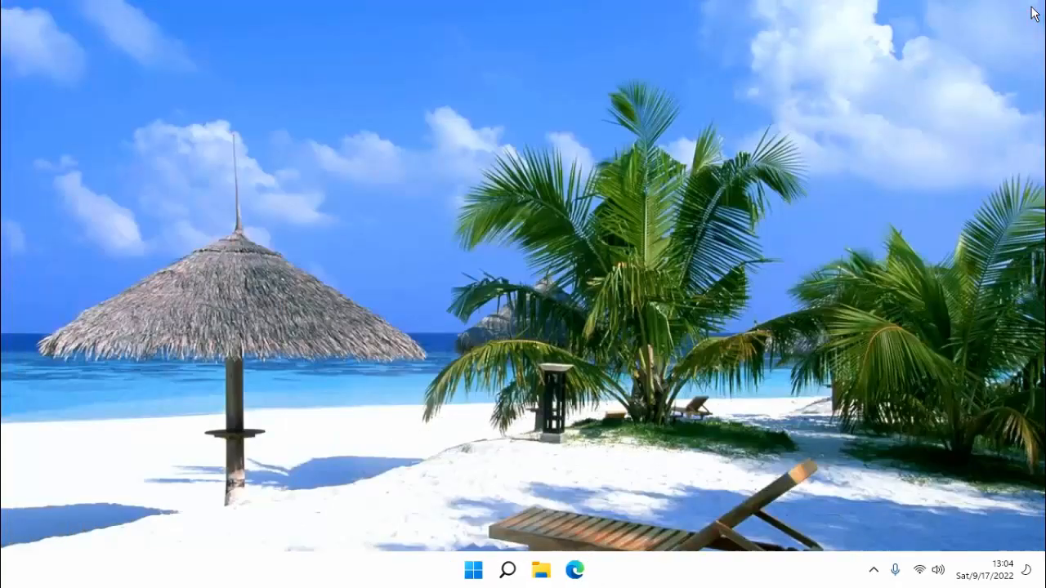